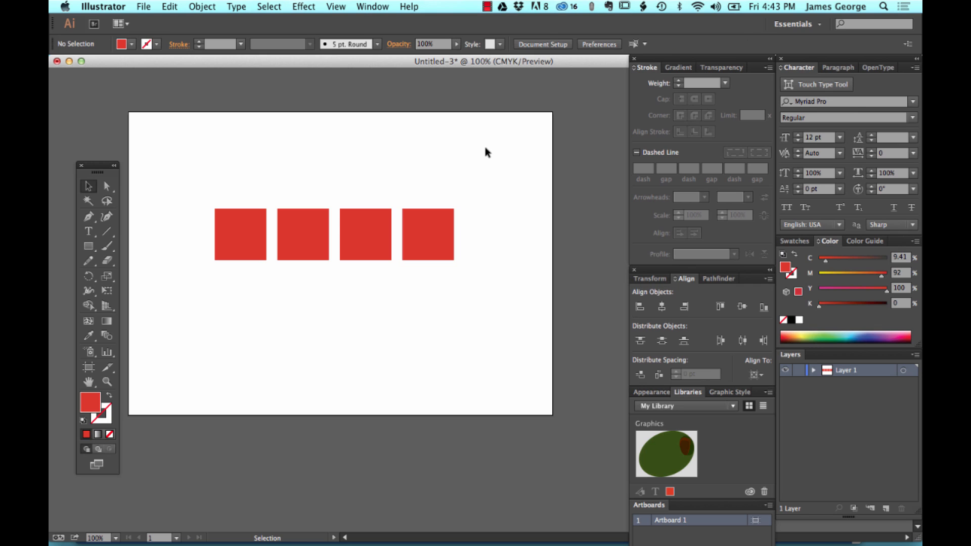
pyautogui.moveTo(434, 331)
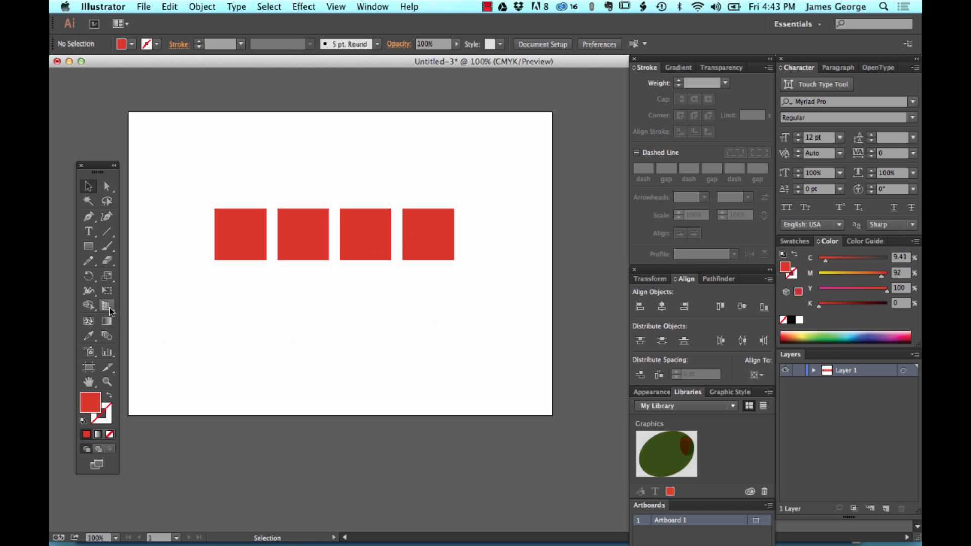
pyautogui.moveTo(106, 306)
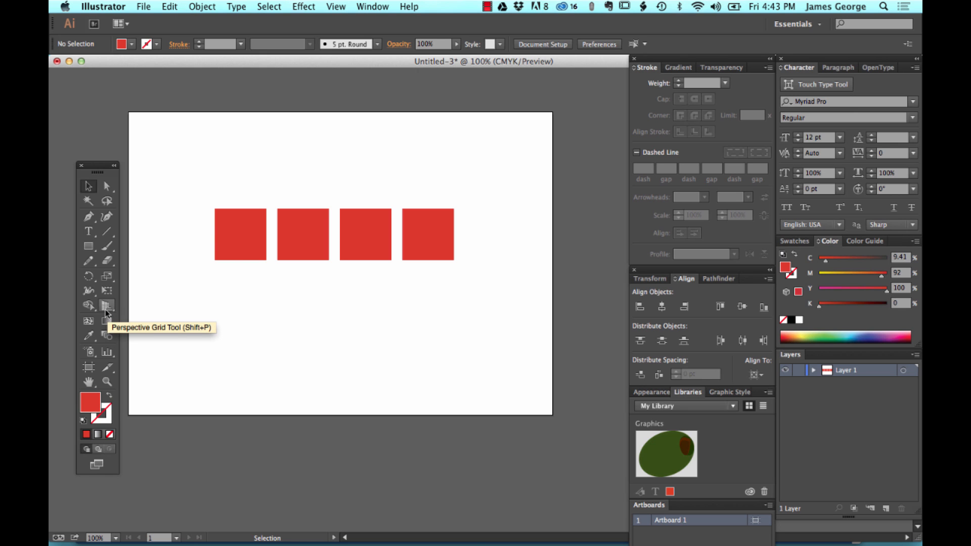
# - Toggle the perspective grid, then select all four red squares with the Selection Tool
pyautogui.click(106, 306)
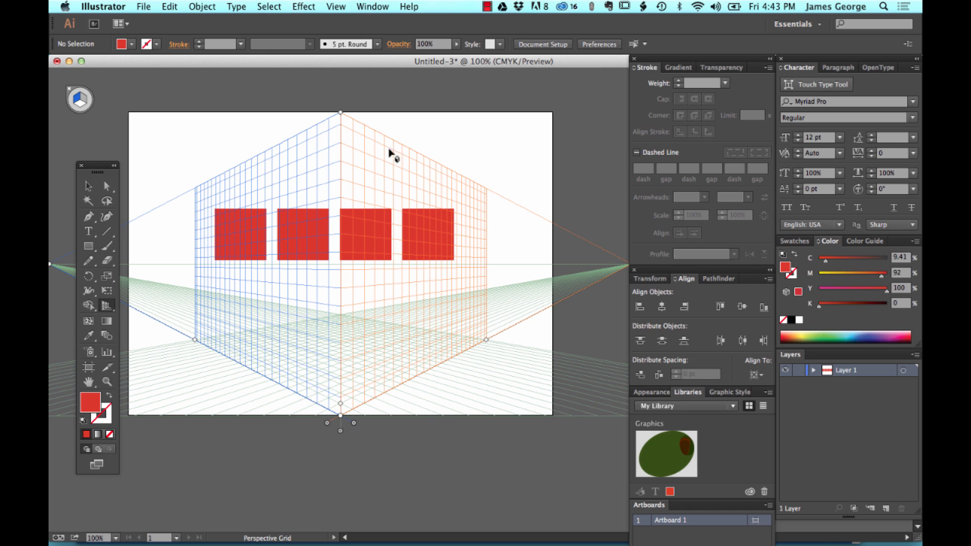
pyautogui.moveTo(229, 160)
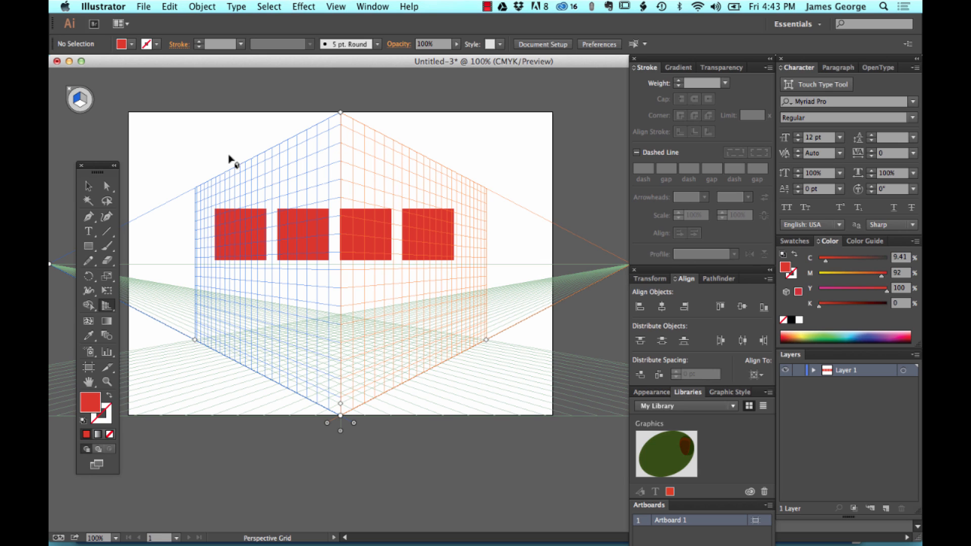
pyautogui.moveTo(392, 276)
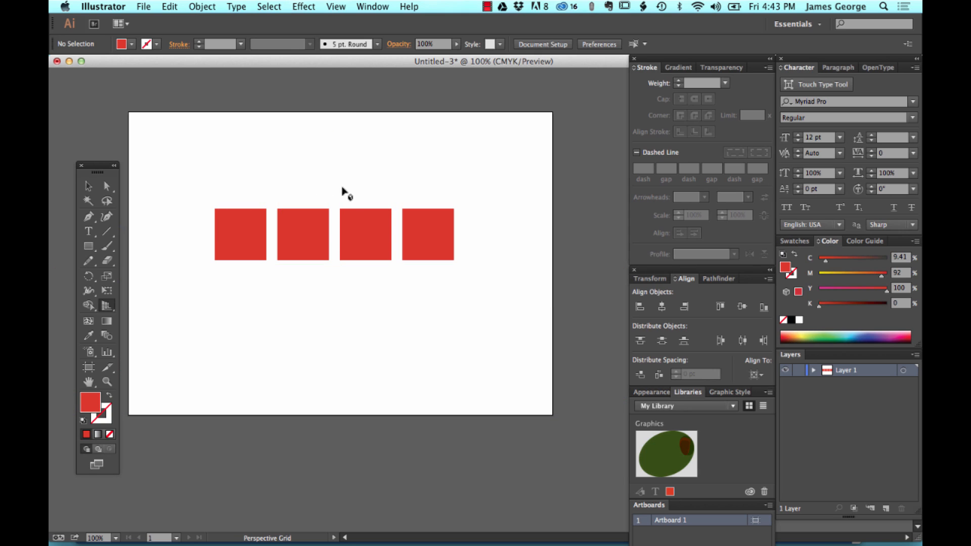
pyautogui.click(107, 186)
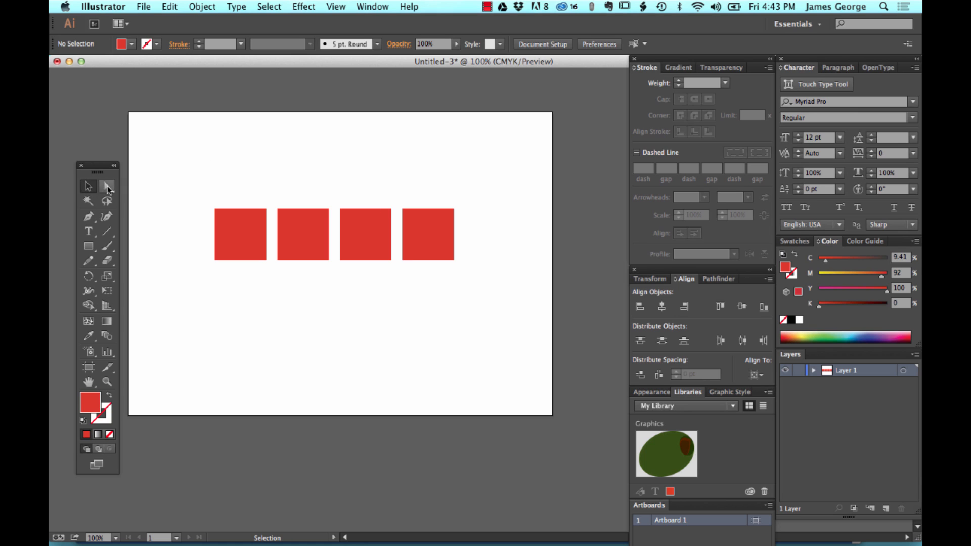
pyautogui.moveTo(502, 281)
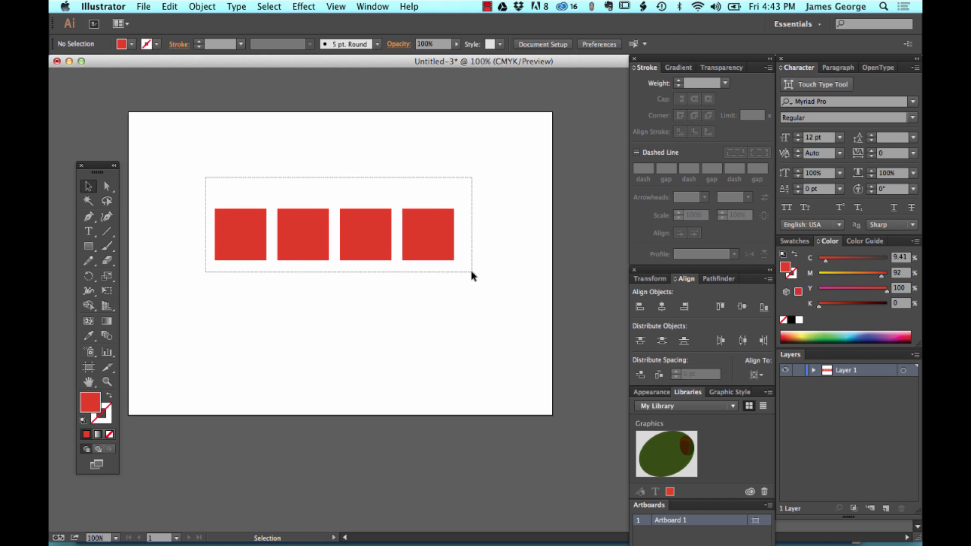
pyautogui.click(335, 234)
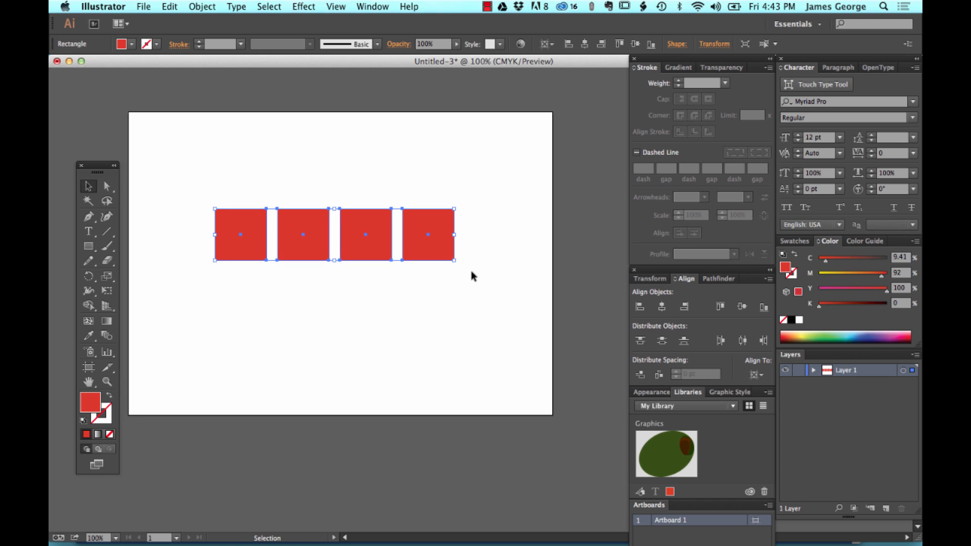
pyautogui.moveTo(322, 253)
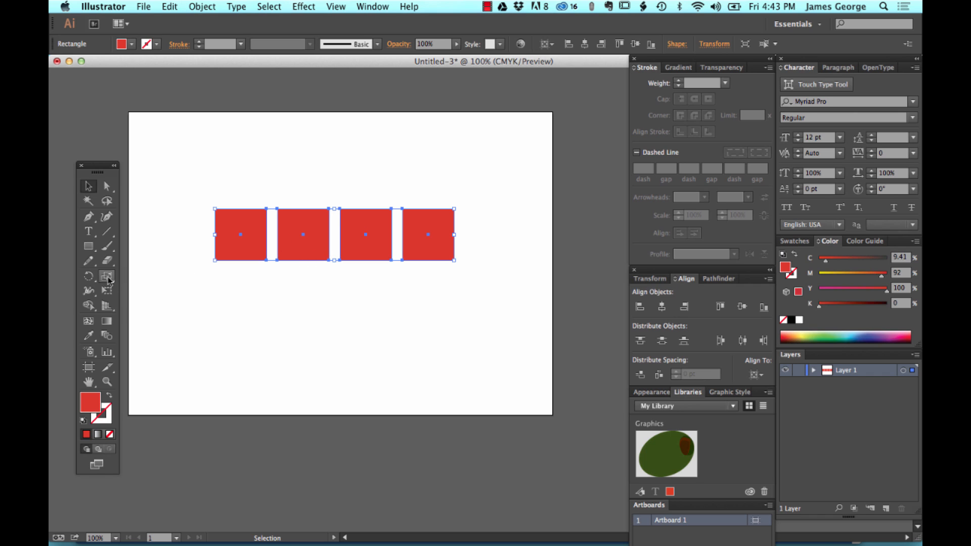
pyautogui.moveTo(108, 294)
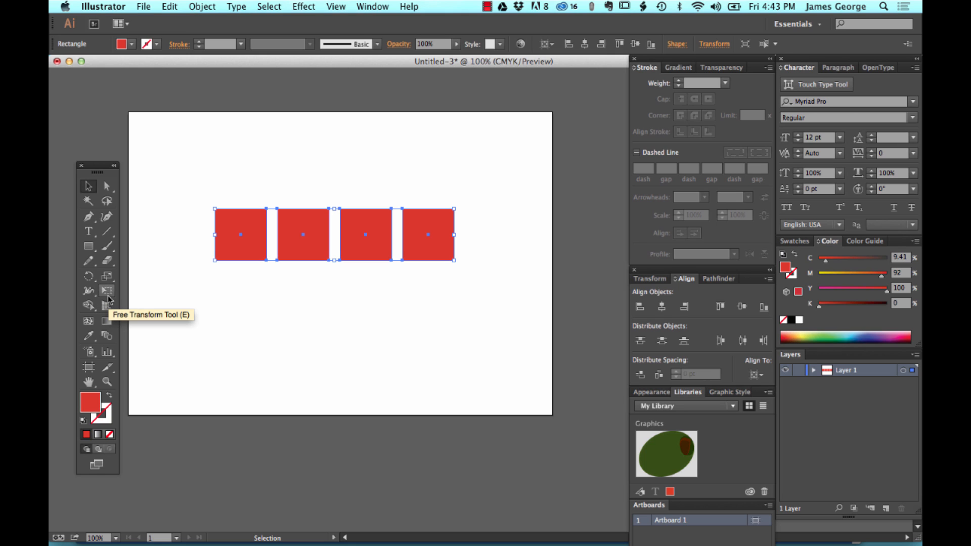
pyautogui.moveTo(111, 301)
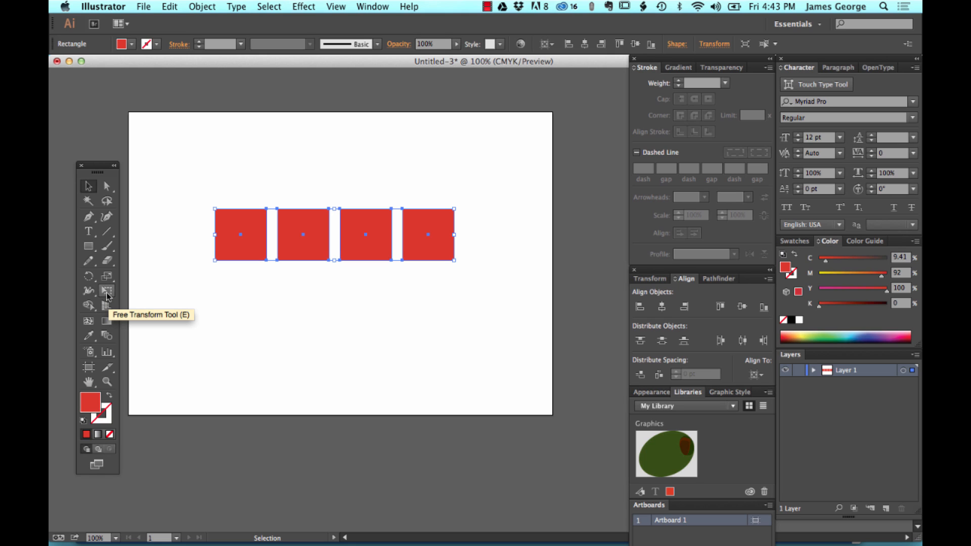
# - Switch to the Free Transform Tool for the selected red squares
pyautogui.click(107, 291)
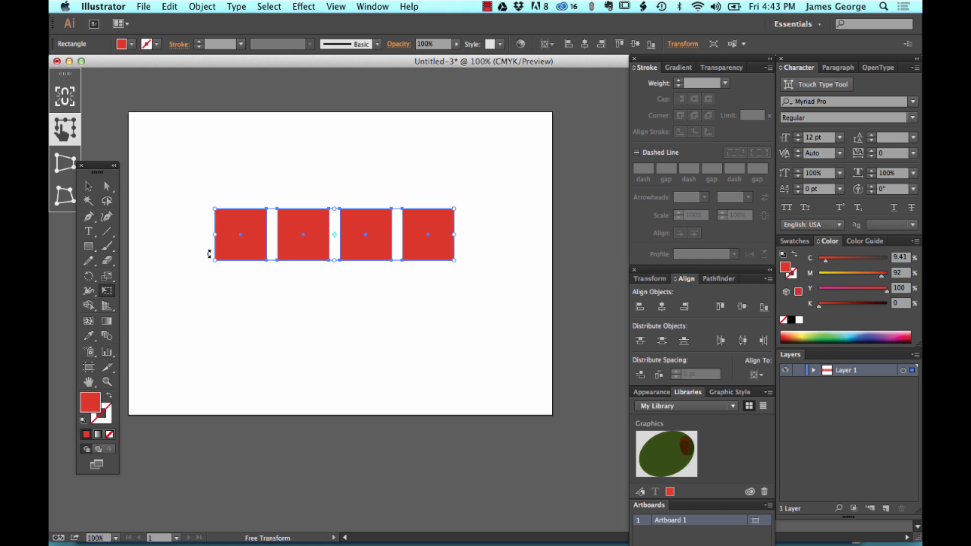
pyautogui.moveTo(165, 201)
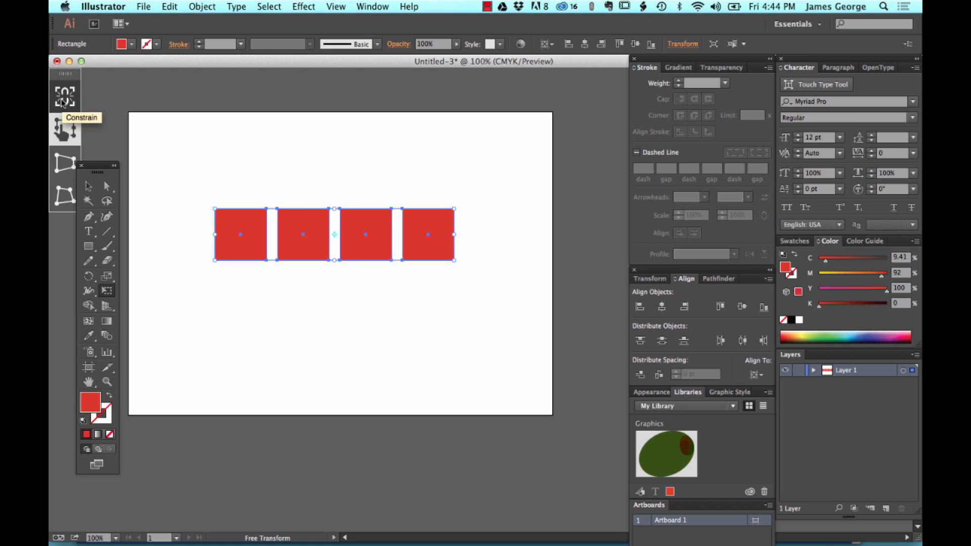
pyautogui.moveTo(77, 163)
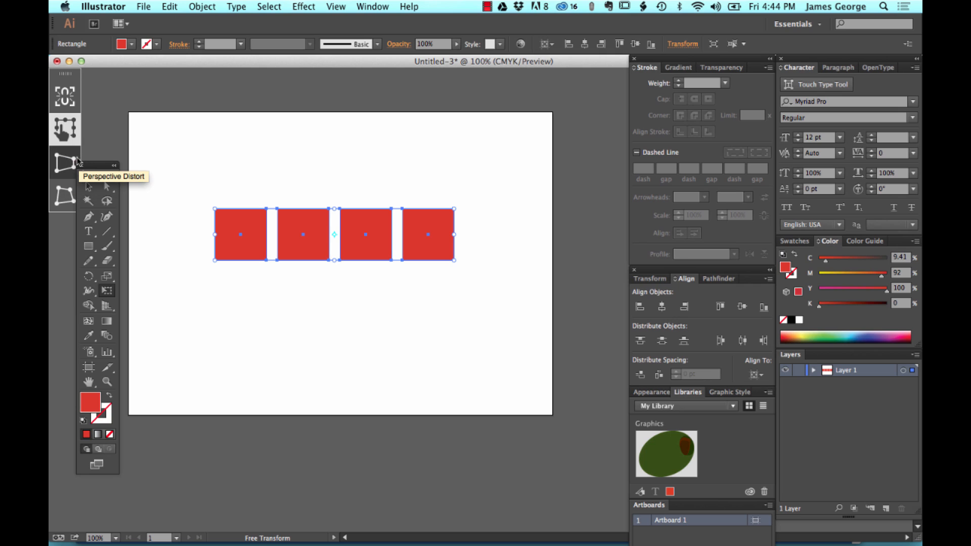
pyautogui.moveTo(67, 169)
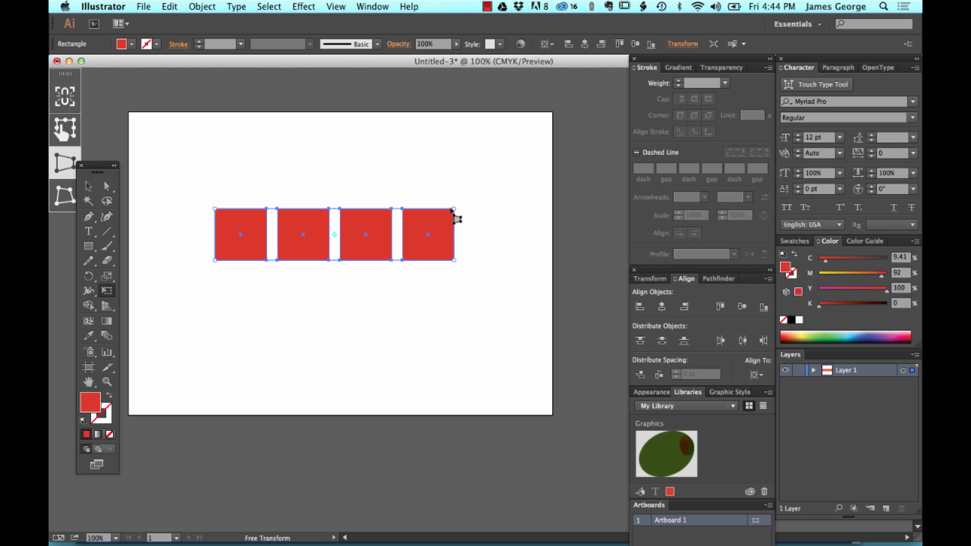
pyautogui.moveTo(340, 226)
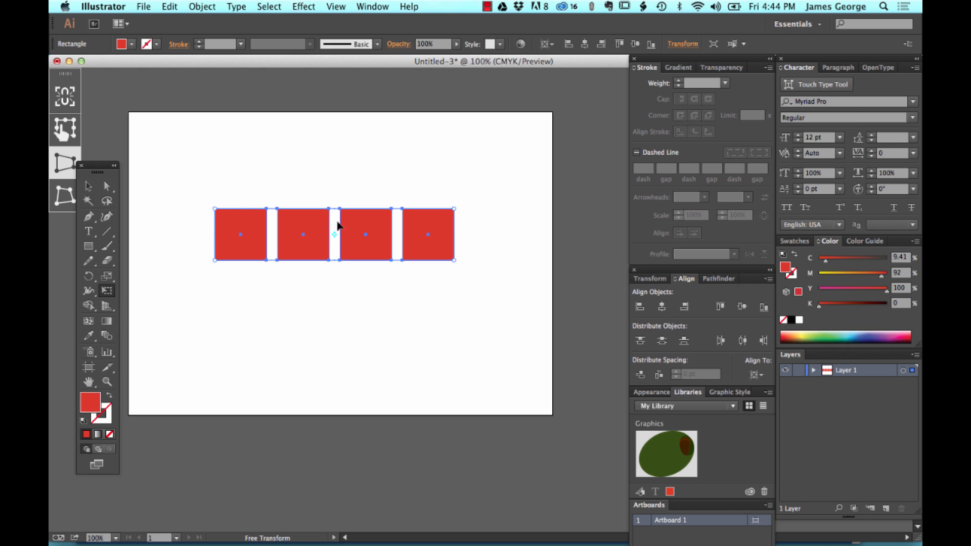
pyautogui.moveTo(455, 218)
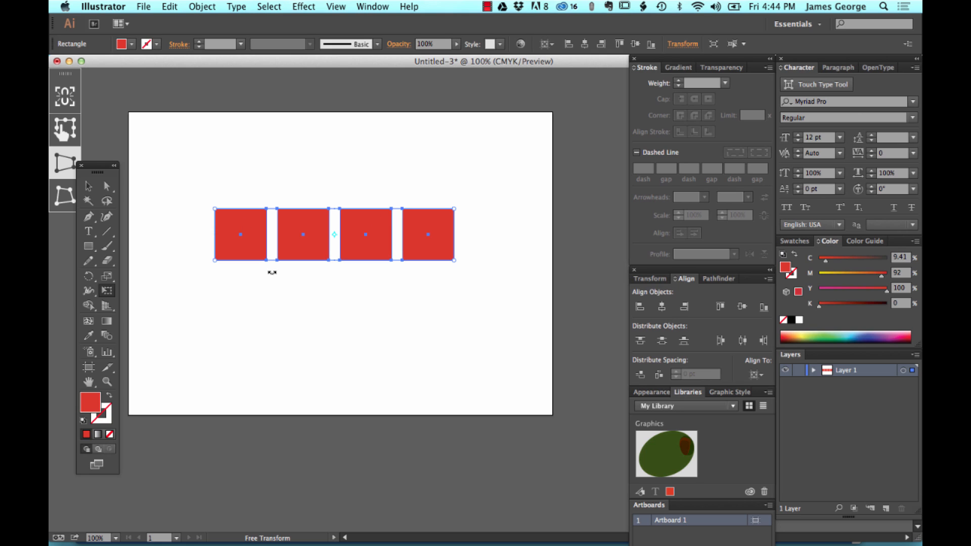
pyautogui.moveTo(378, 236)
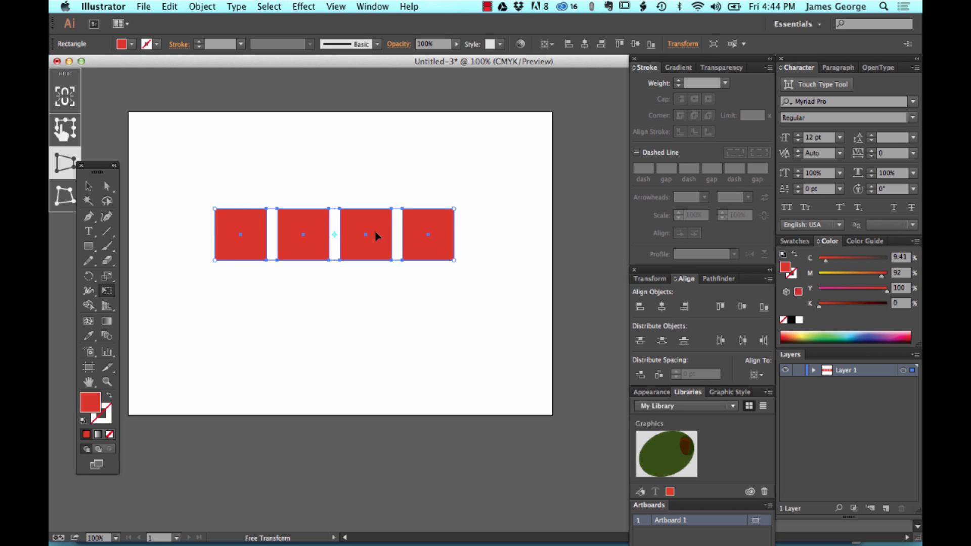
pyautogui.moveTo(458, 218)
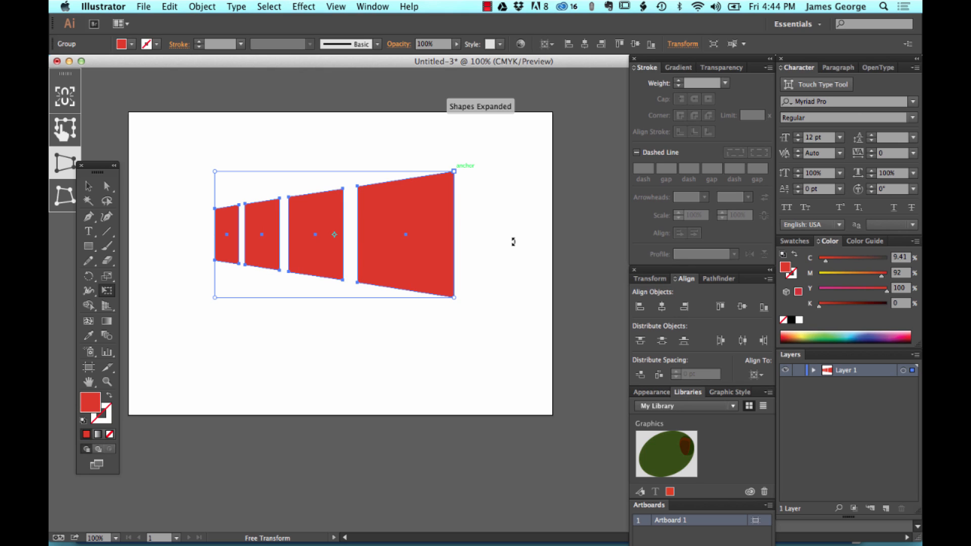
pyautogui.moveTo(344, 238)
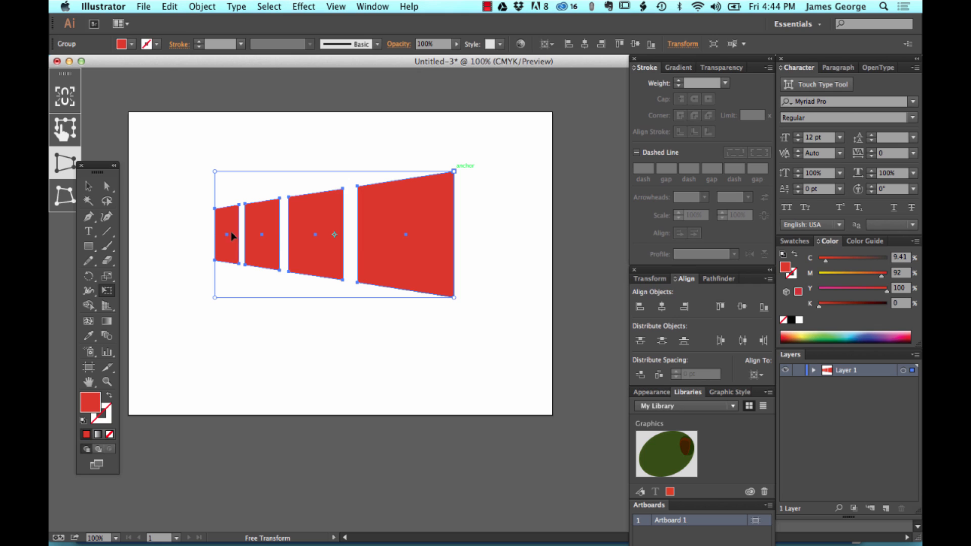
pyautogui.moveTo(219, 68)
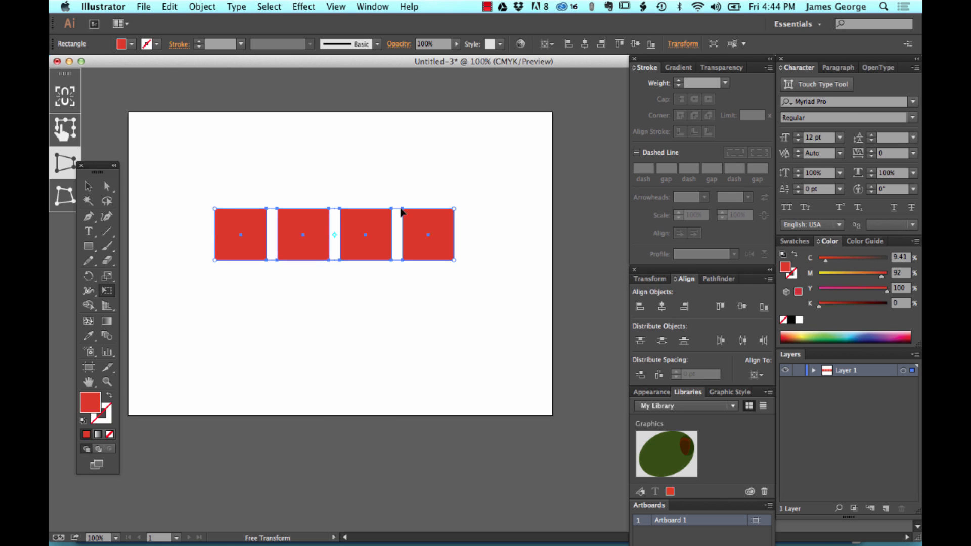
pyautogui.moveTo(478, 194)
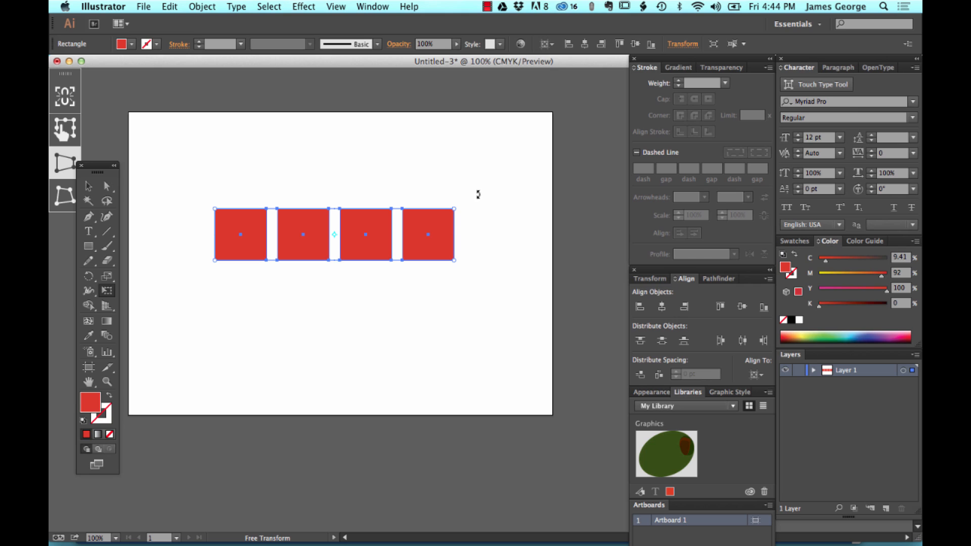
pyautogui.moveTo(477, 214)
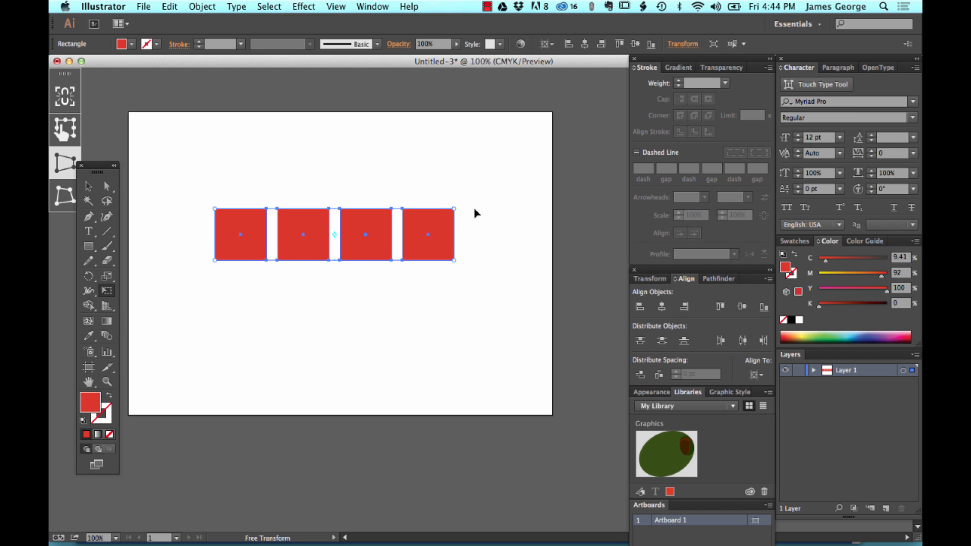
pyautogui.moveTo(455, 210)
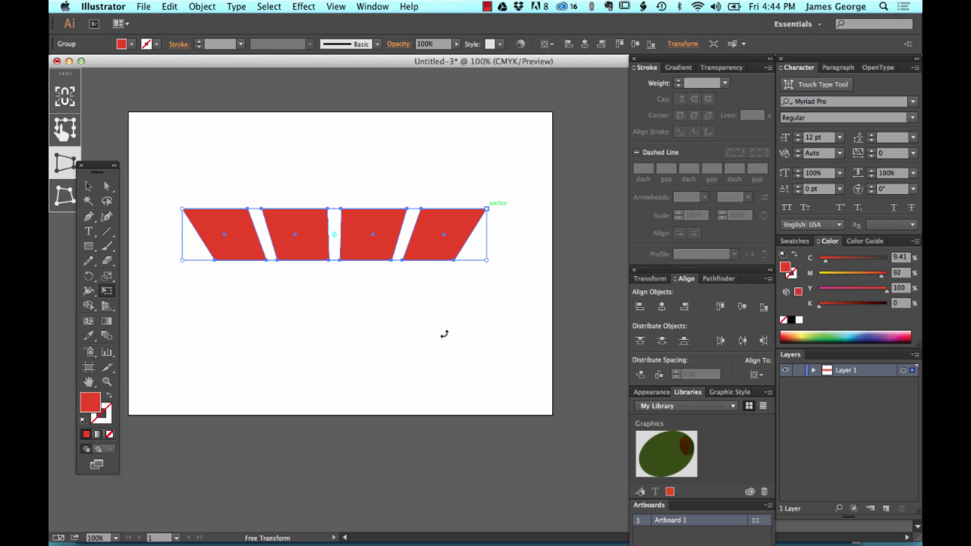
pyautogui.moveTo(493, 203)
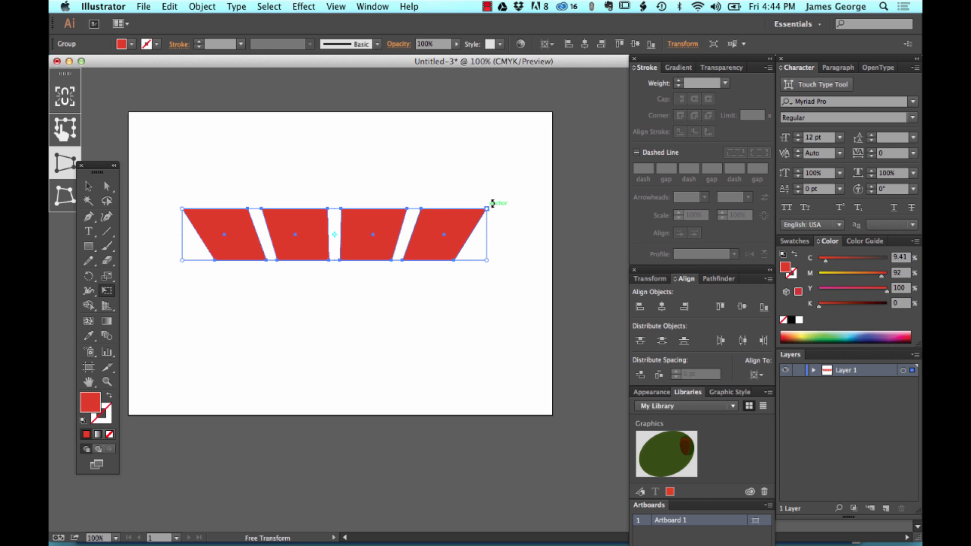
pyautogui.moveTo(469, 230)
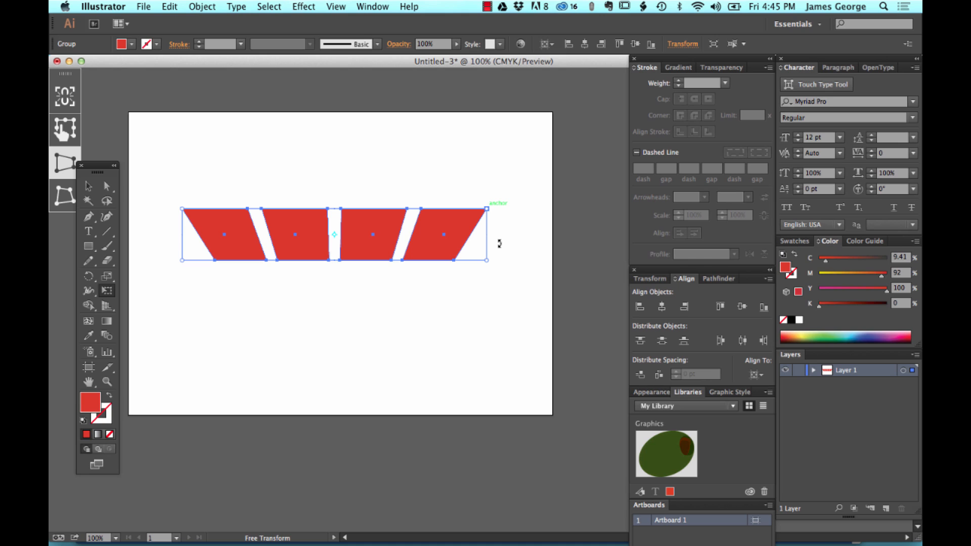
pyautogui.moveTo(408, 292)
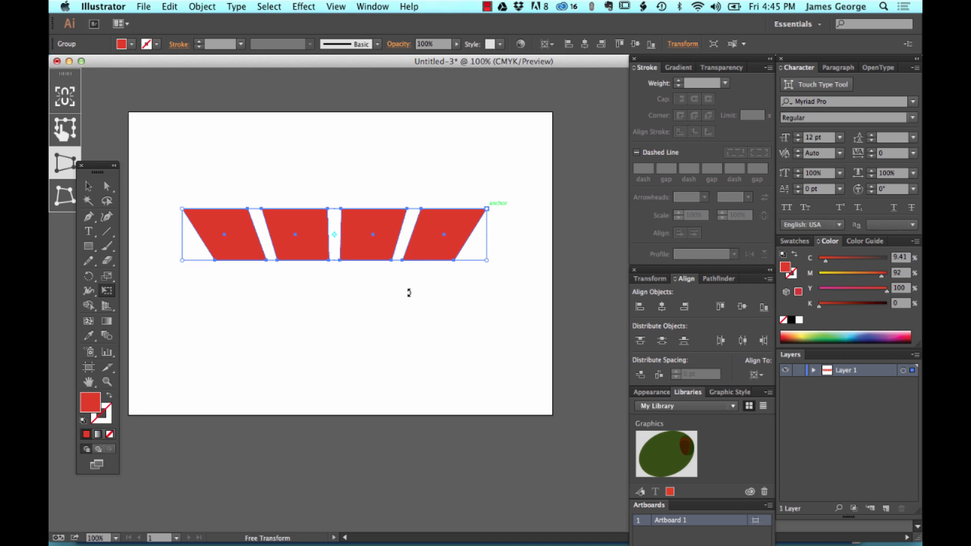
pyautogui.moveTo(143, 203)
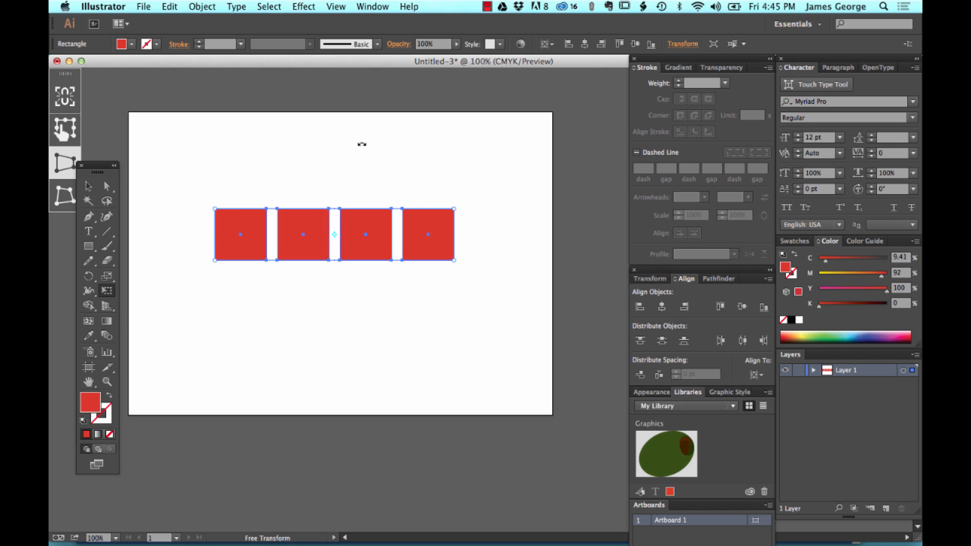
pyautogui.moveTo(347, 253)
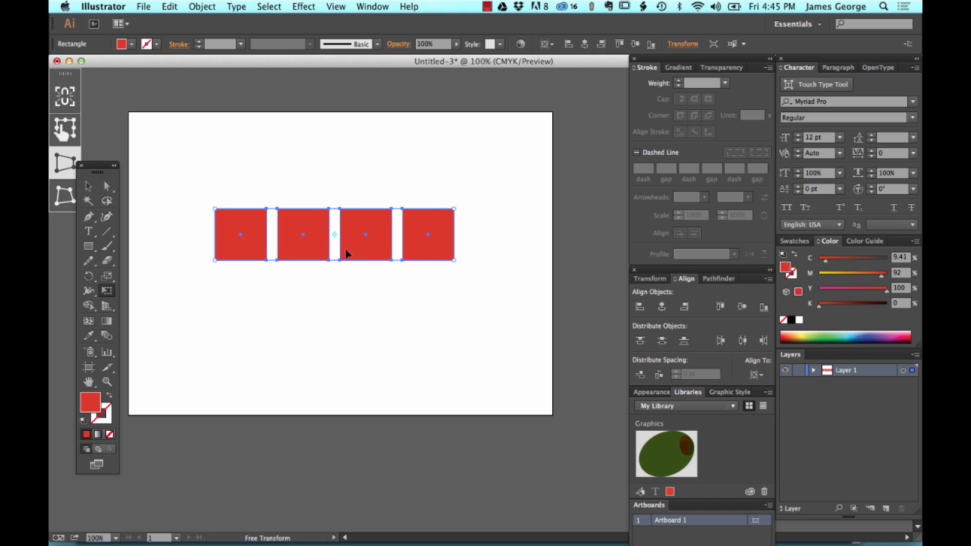
pyautogui.moveTo(392, 163)
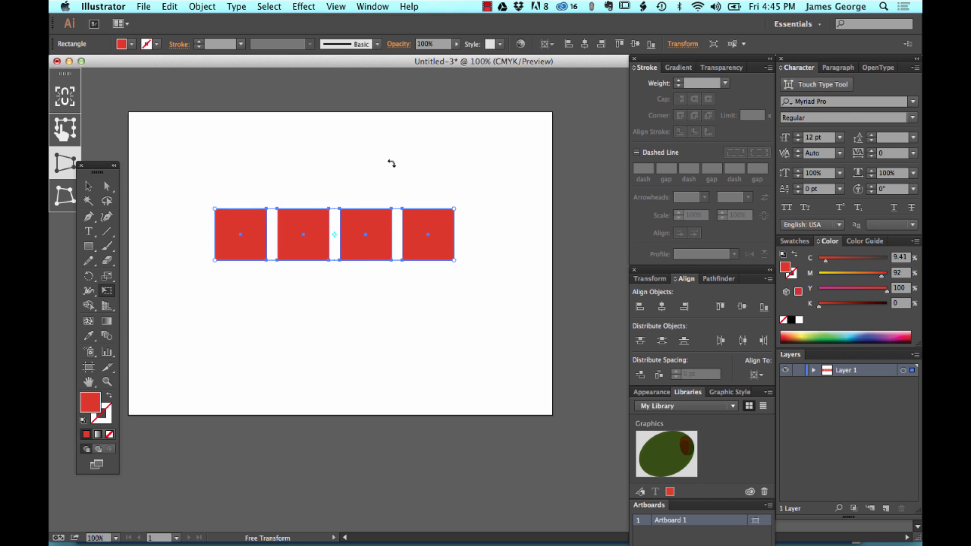
pyautogui.moveTo(391, 207)
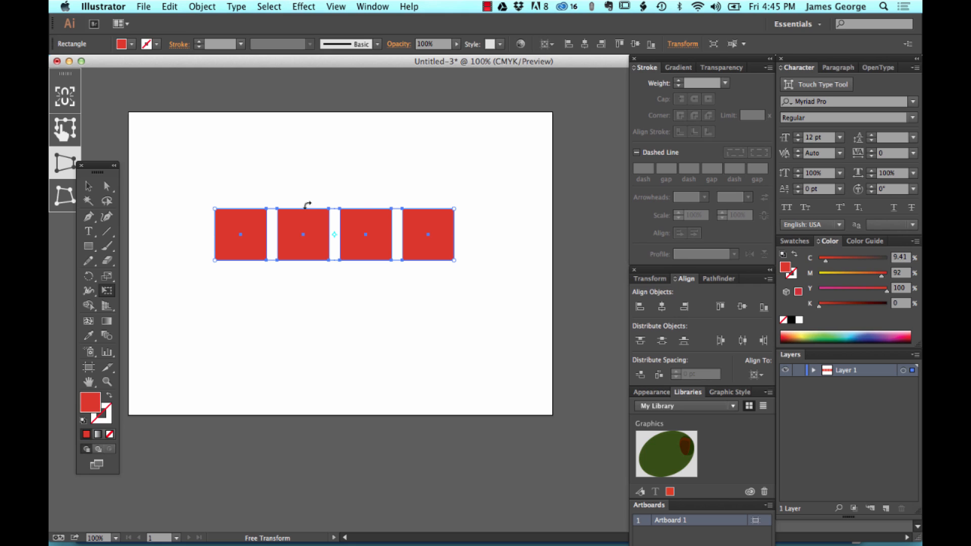
pyautogui.moveTo(302, 322)
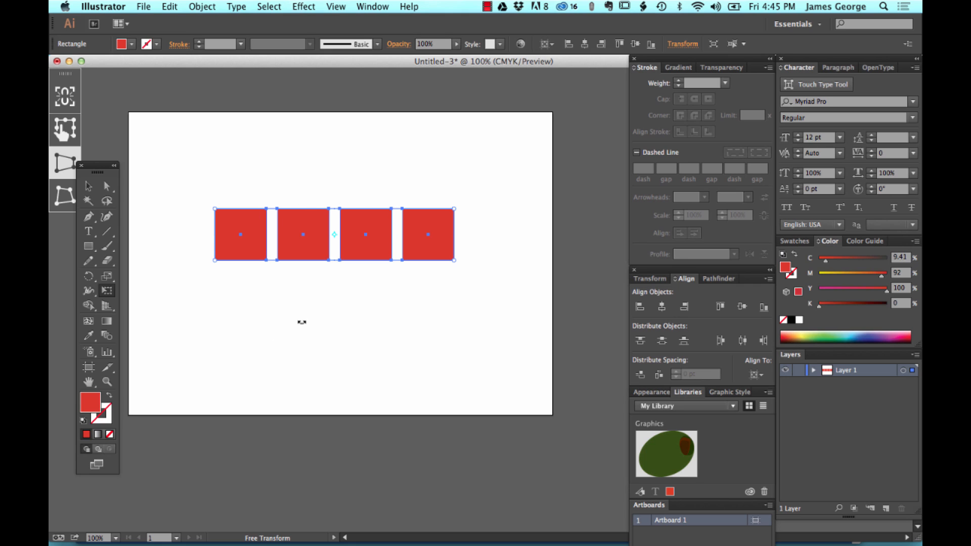
pyautogui.moveTo(213, 261)
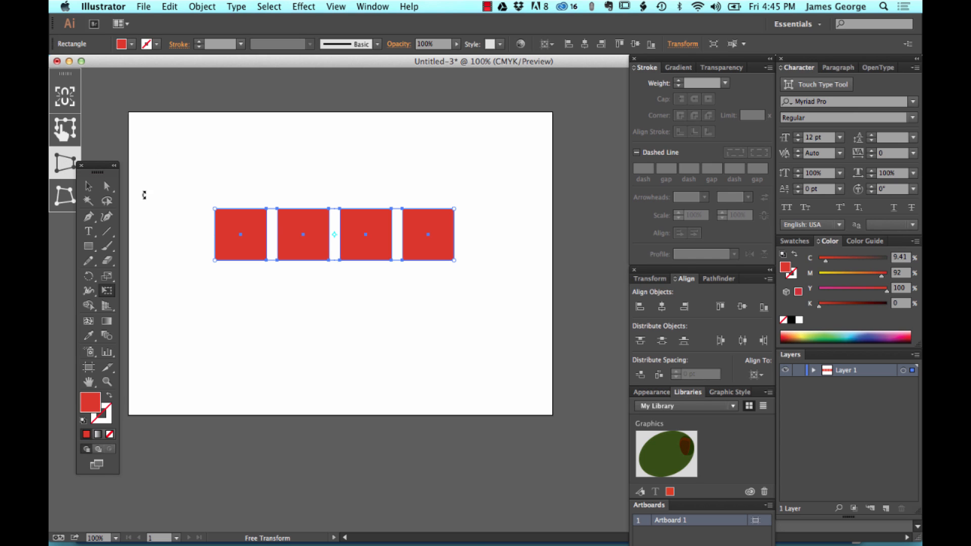
pyautogui.moveTo(454, 268)
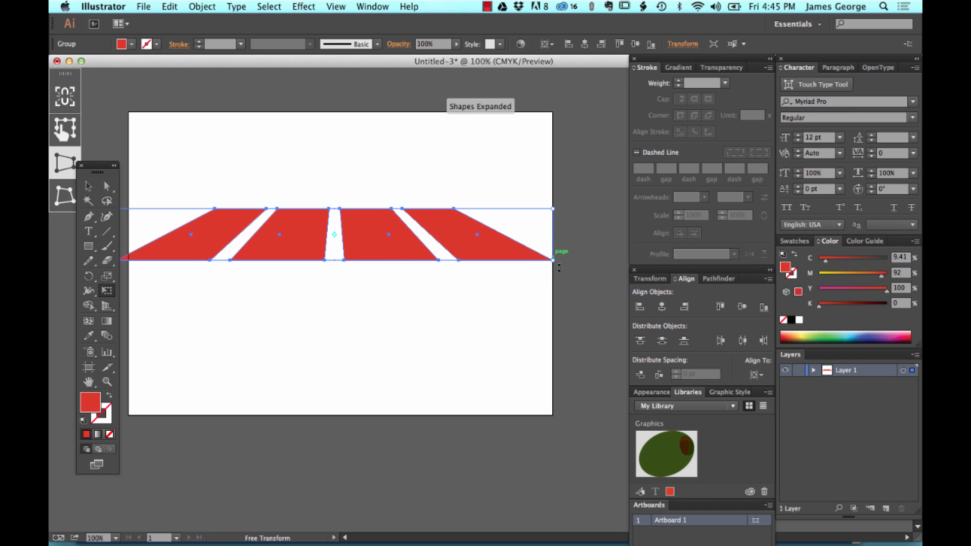
pyautogui.moveTo(356, 231)
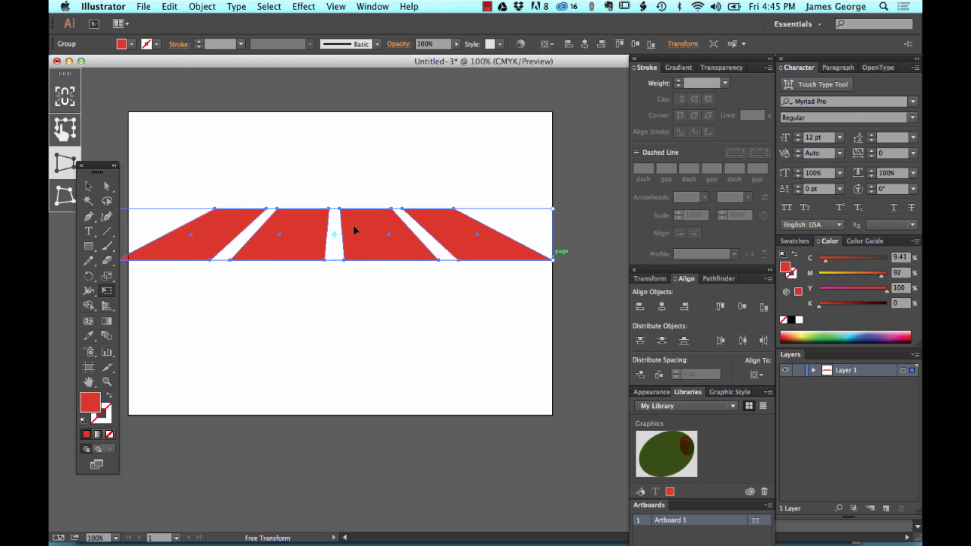
pyautogui.moveTo(419, 174)
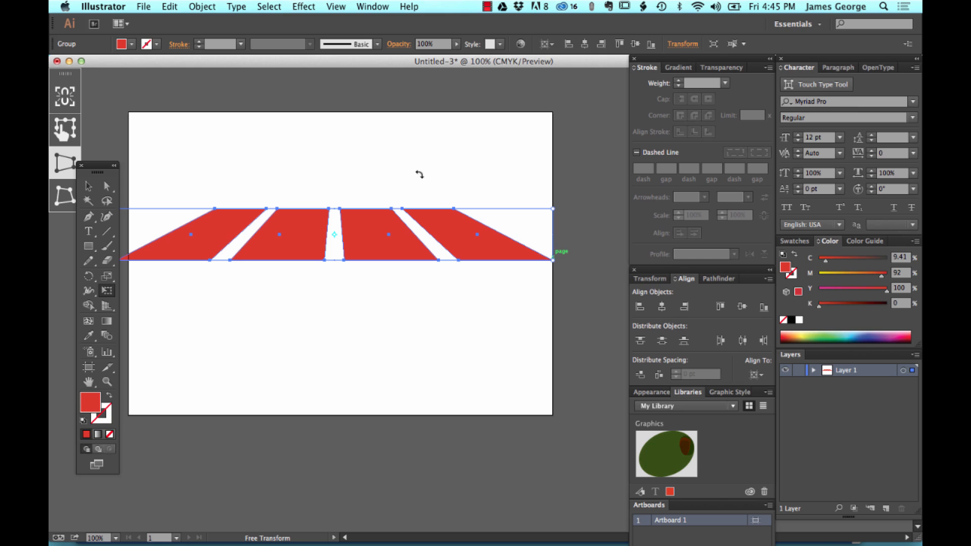
pyautogui.moveTo(114, 91)
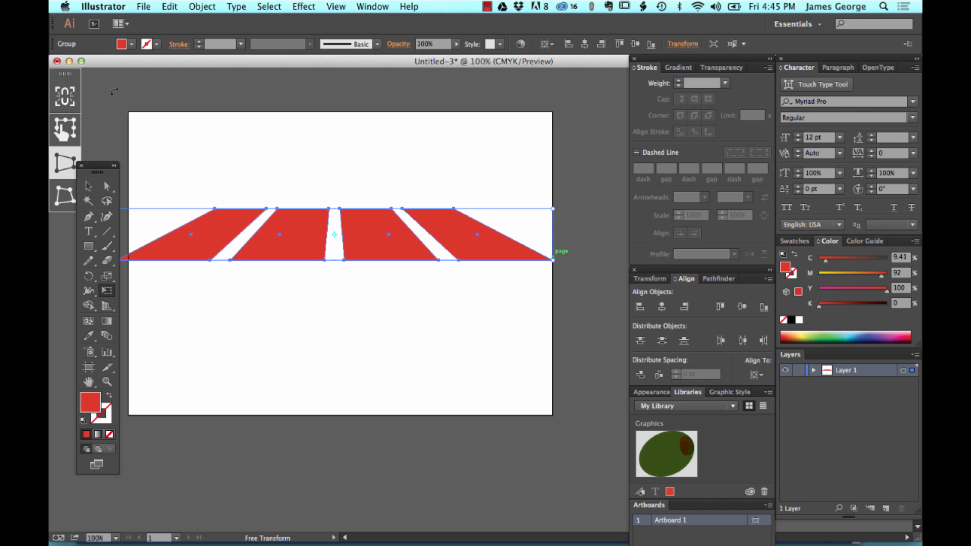
pyautogui.moveTo(107, 186)
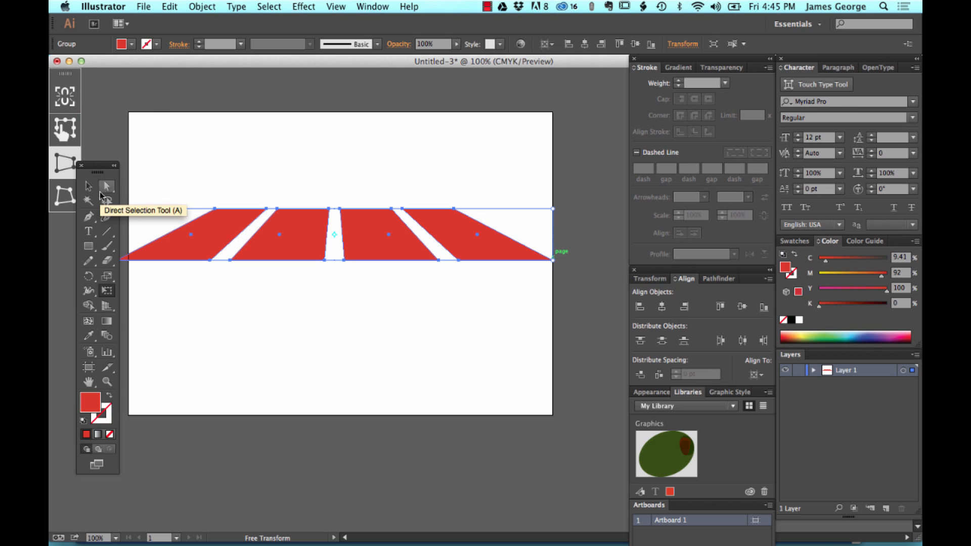
pyautogui.click(526, 363)
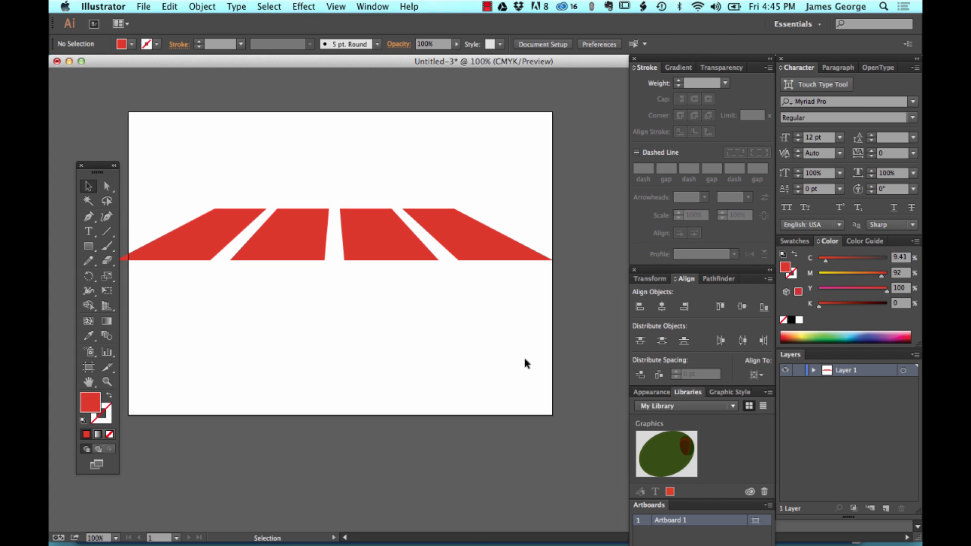
pyautogui.click(390, 228)
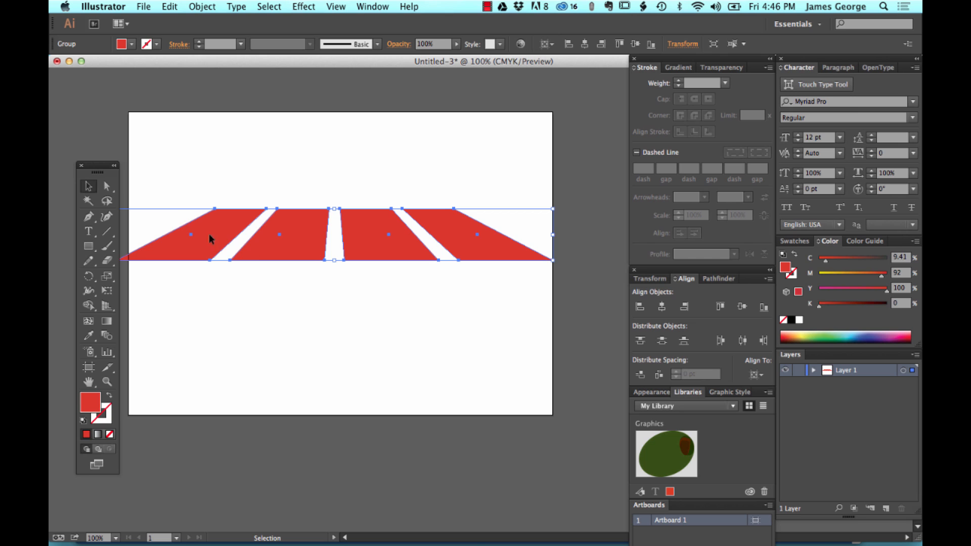
pyautogui.click(461, 166)
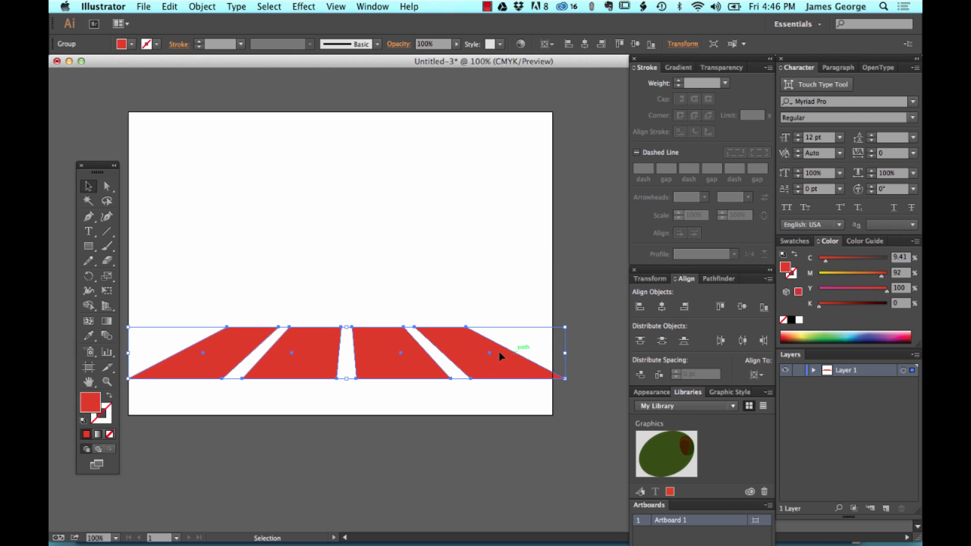
pyautogui.moveTo(421, 273)
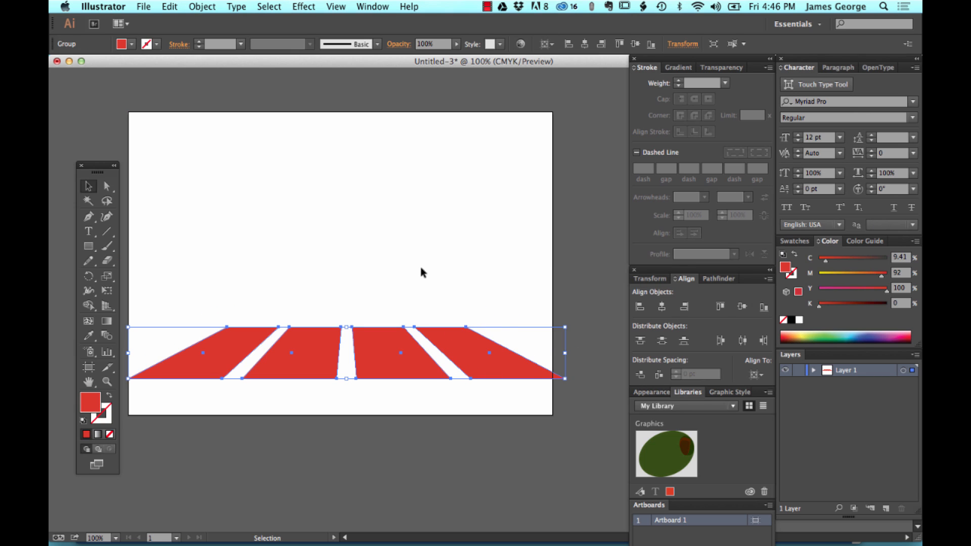
pyautogui.moveTo(356, 110)
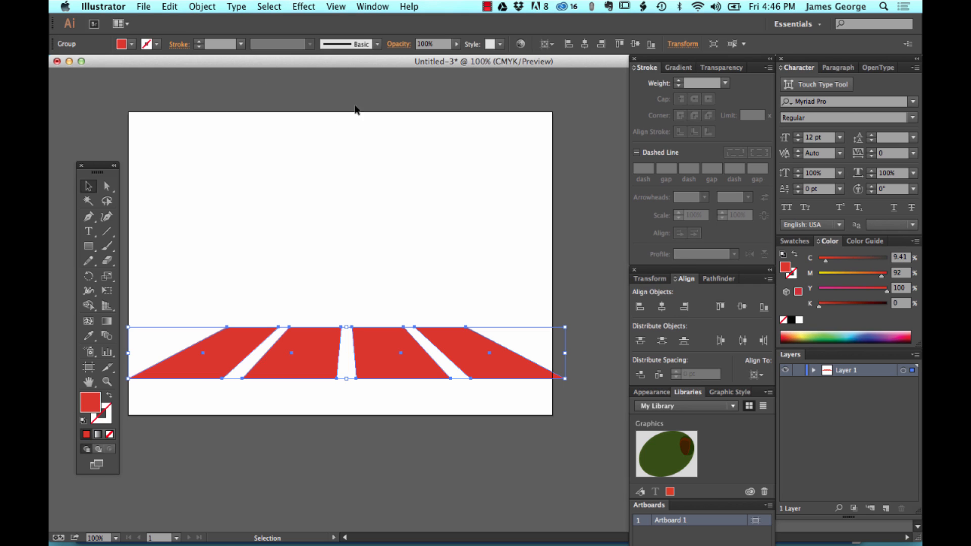
pyautogui.moveTo(263, 367)
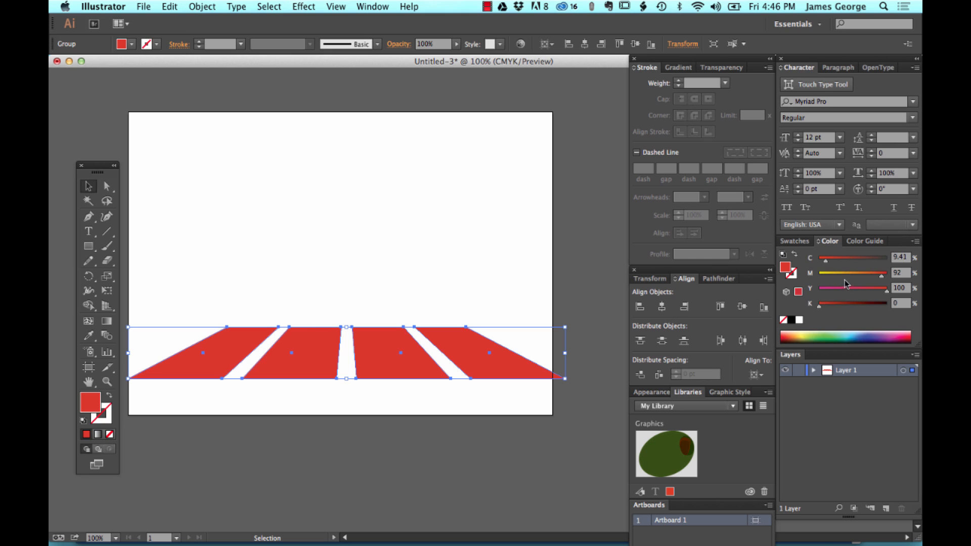
pyautogui.moveTo(506, 249)
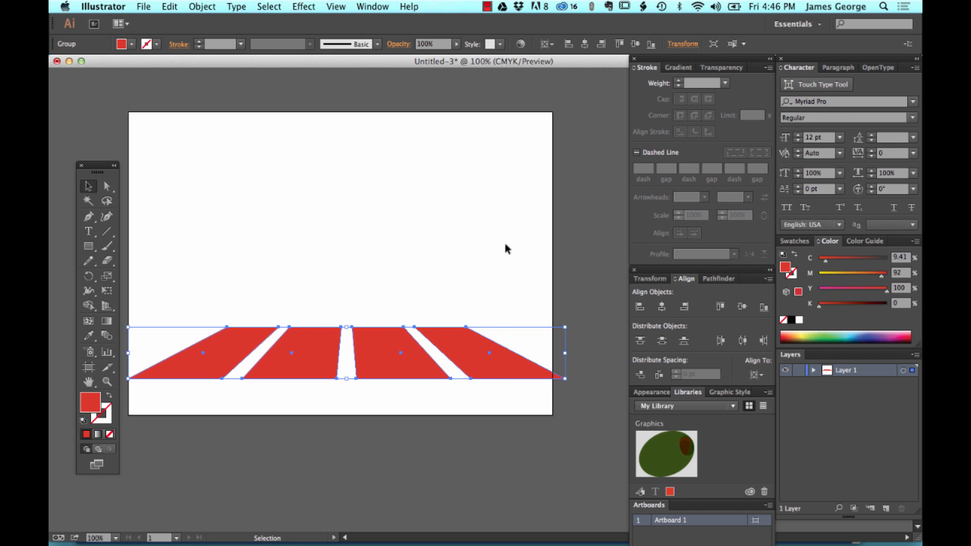
pyautogui.moveTo(514, 384)
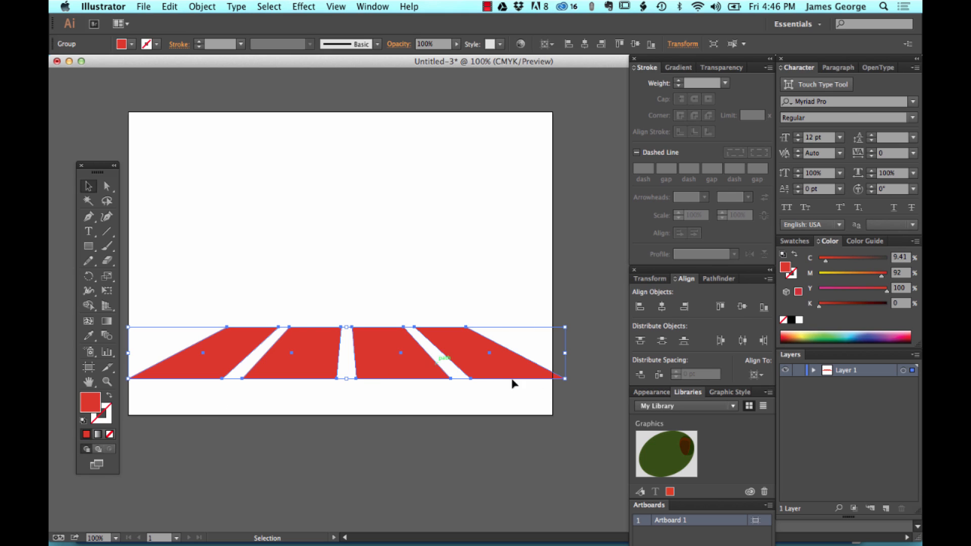
pyautogui.moveTo(164, 190)
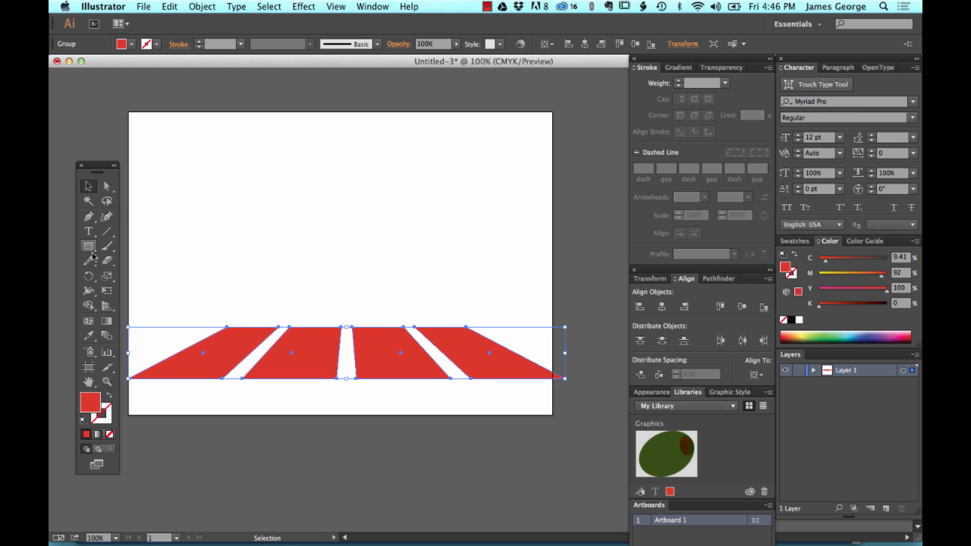
pyautogui.moveTo(110, 302)
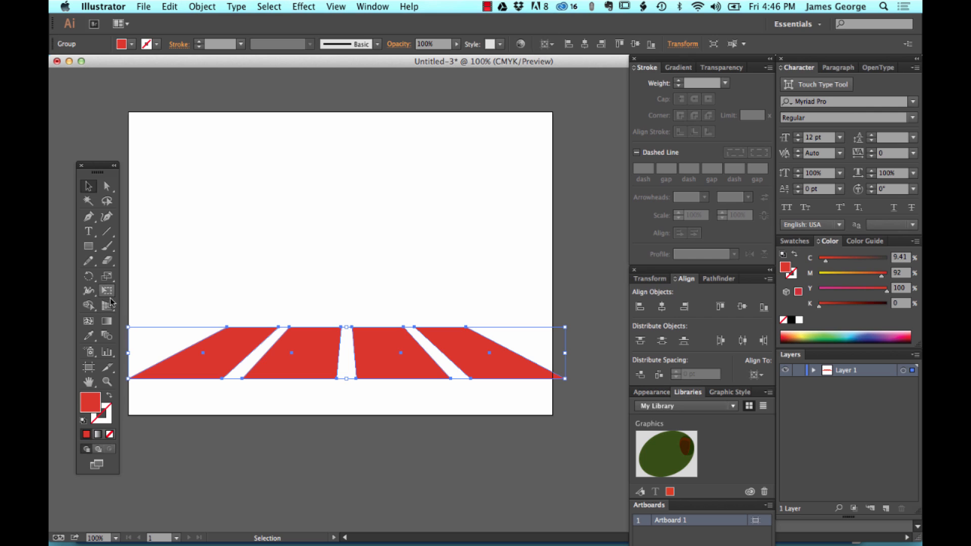